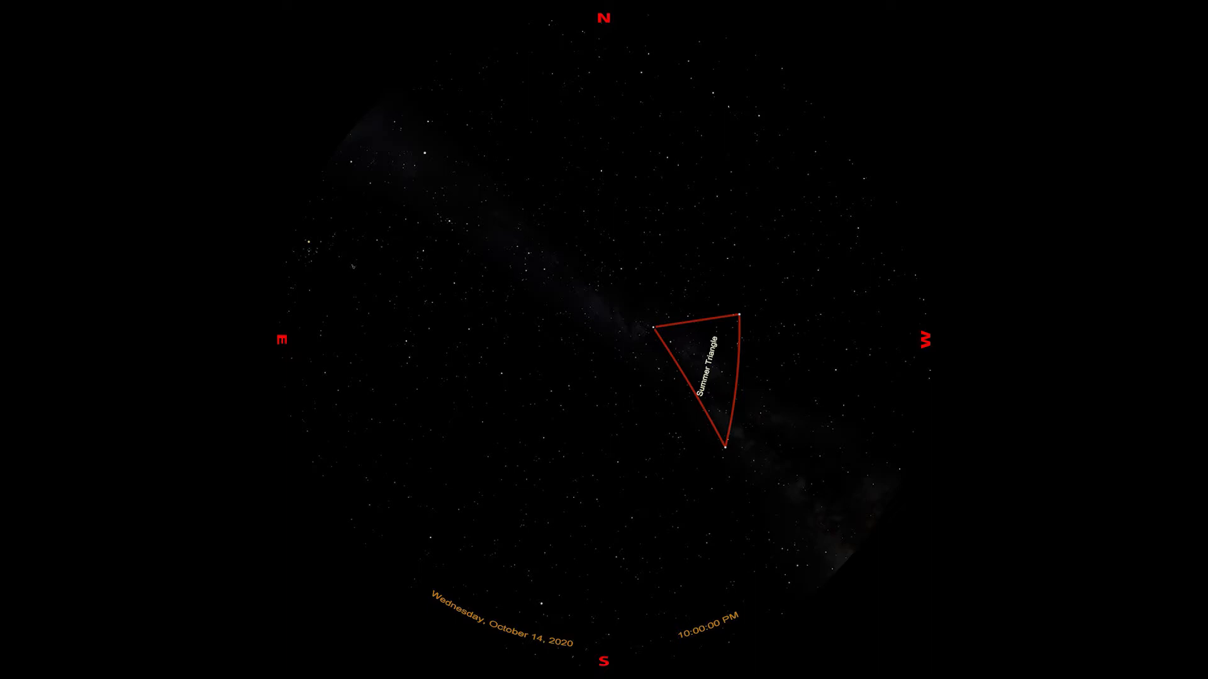
- Set the sky to 10:00 PM, October 14, 2020 with the full dome visible
{"action": "left_click", "coordinate": [707, 370]}
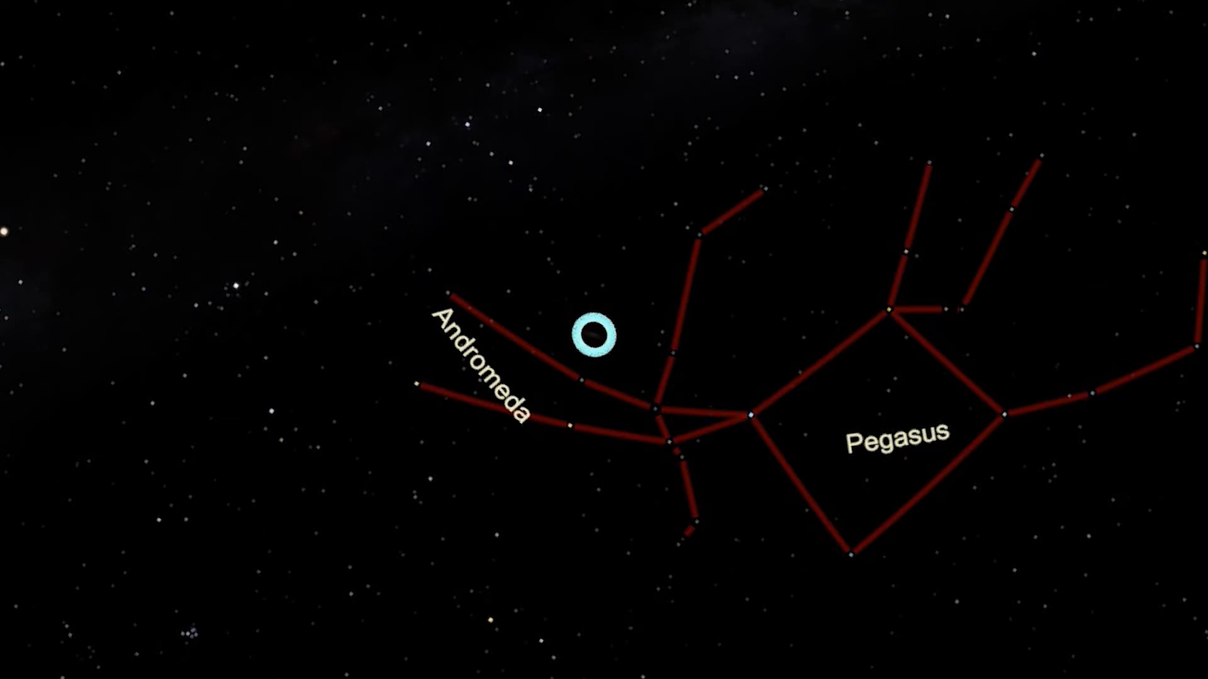
- Show Andromeda's constellation outline and label next to Pegasus
{"action": "left_click", "coordinate": [592, 335]}
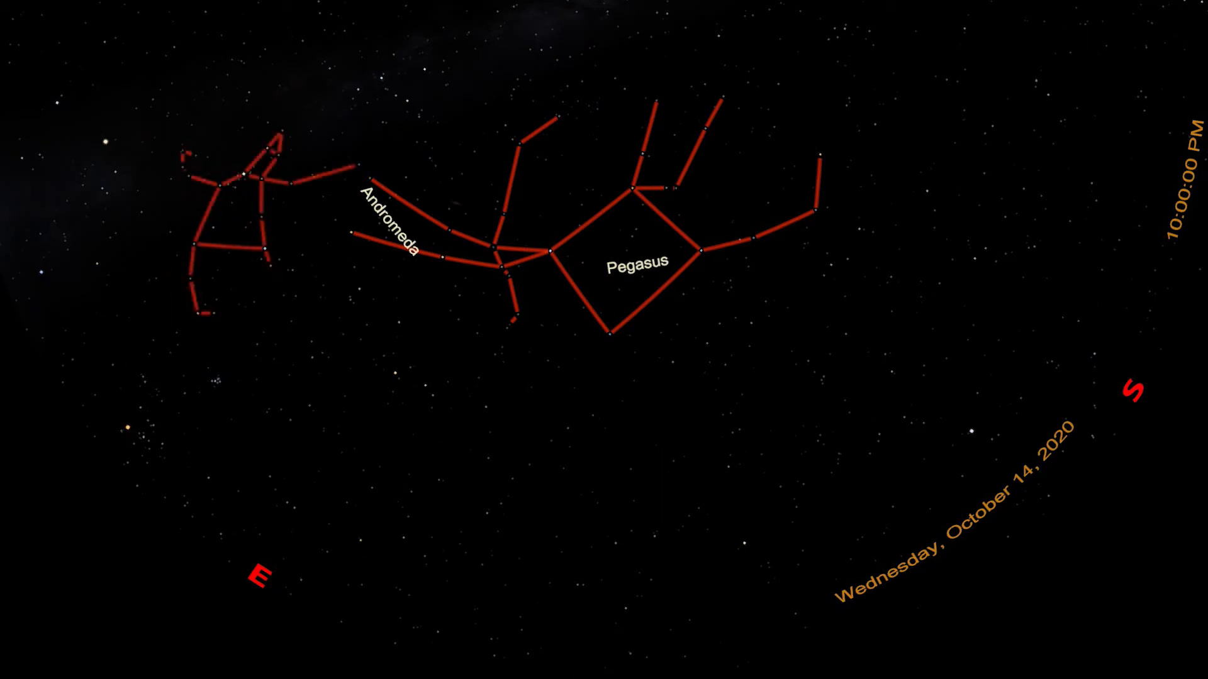
- Label the newly added Perseus outline east of Andromeda
{"action": "left_click", "coordinate": [232, 224]}
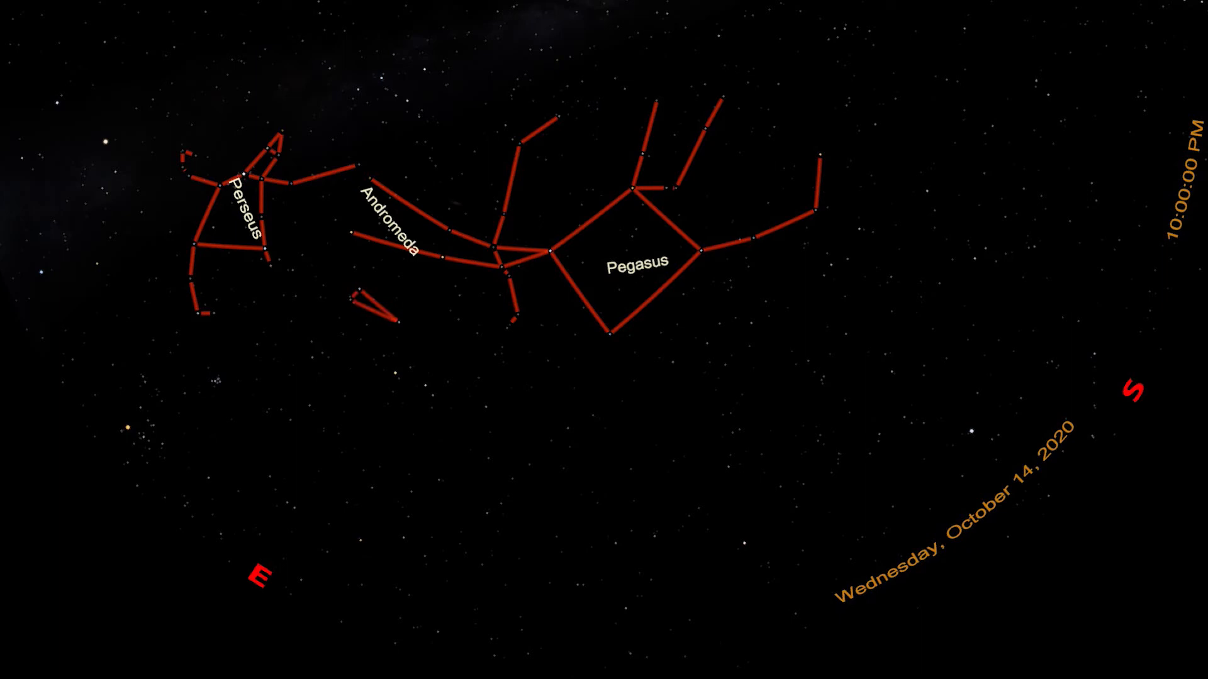
- Show and label the Triangulum outline below Andromeda
{"action": "left_click", "coordinate": [370, 316]}
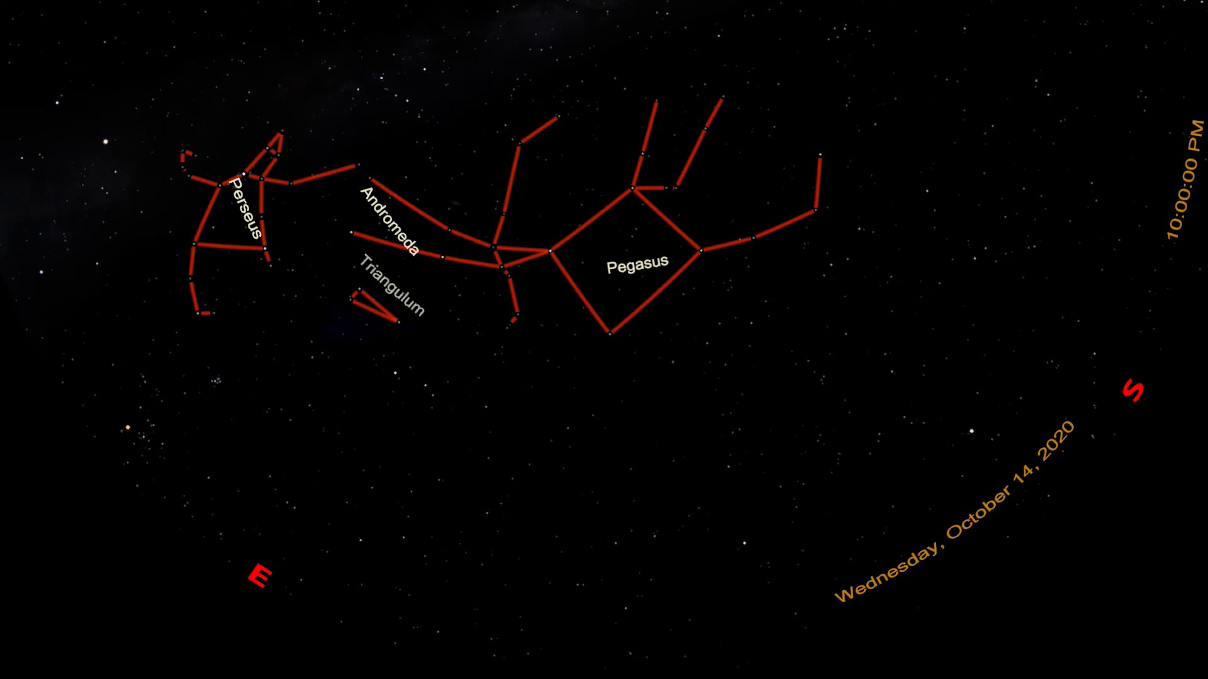
{"action": "left_click", "coordinate": [370, 308]}
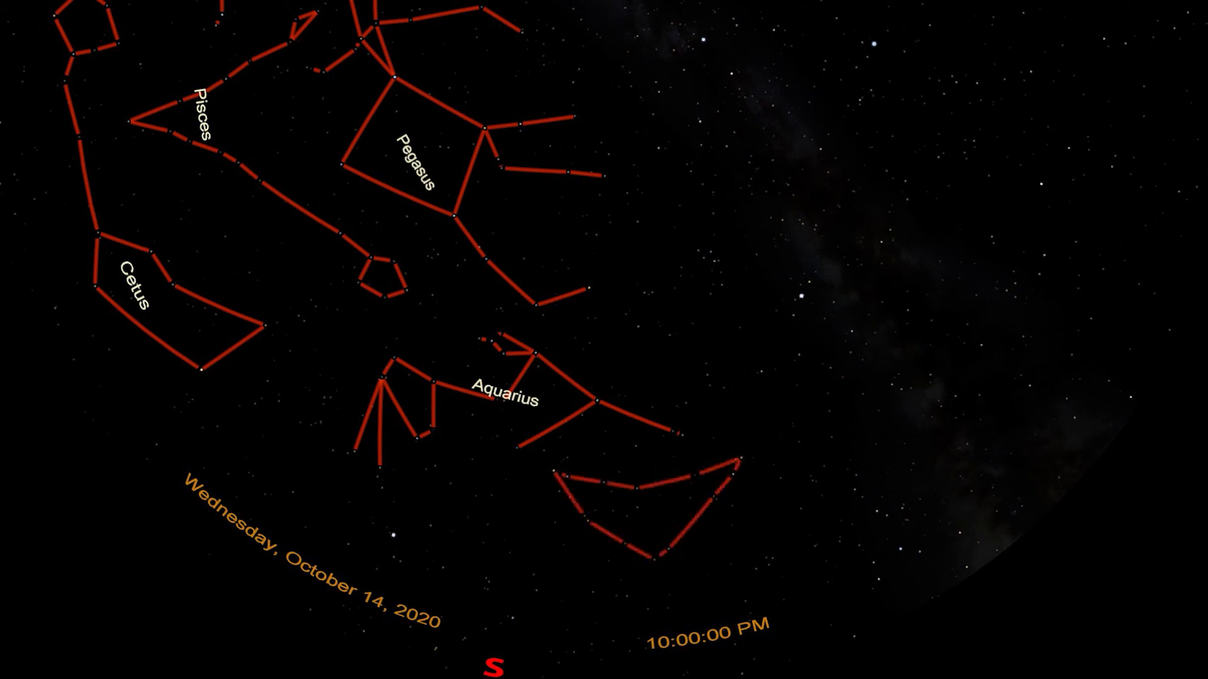
- Show Capricornus with its label and constellation artwork beneath Aquarius
{"action": "left_click", "coordinate": [651, 501]}
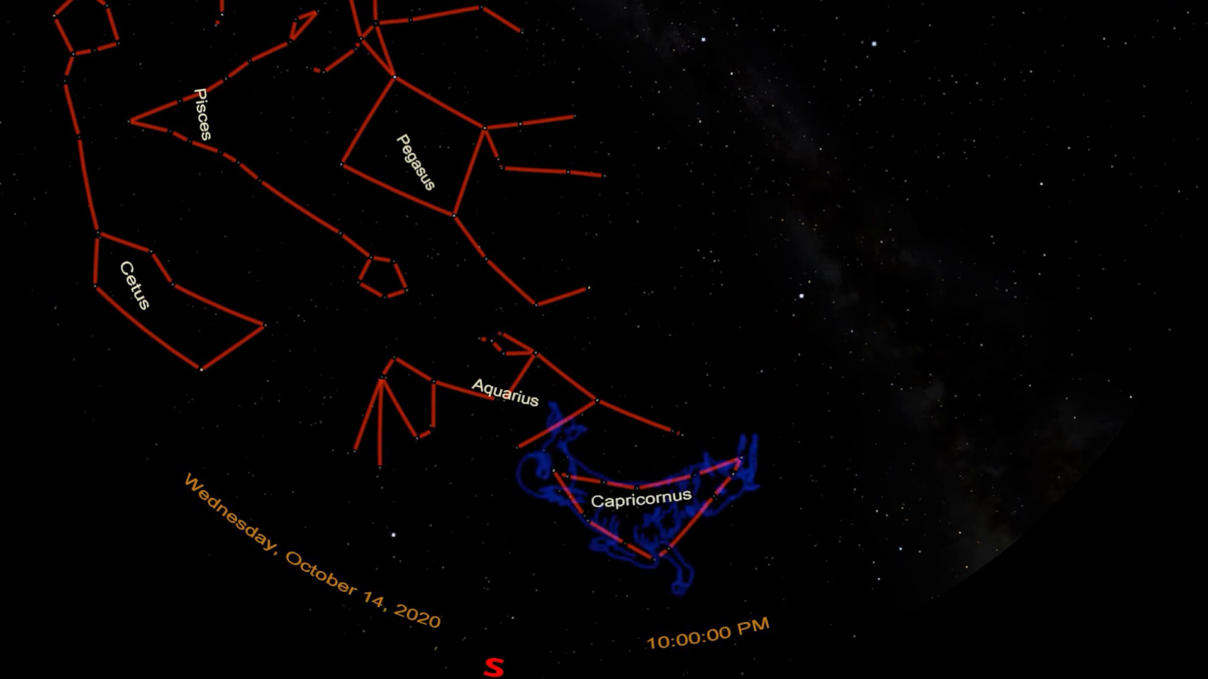